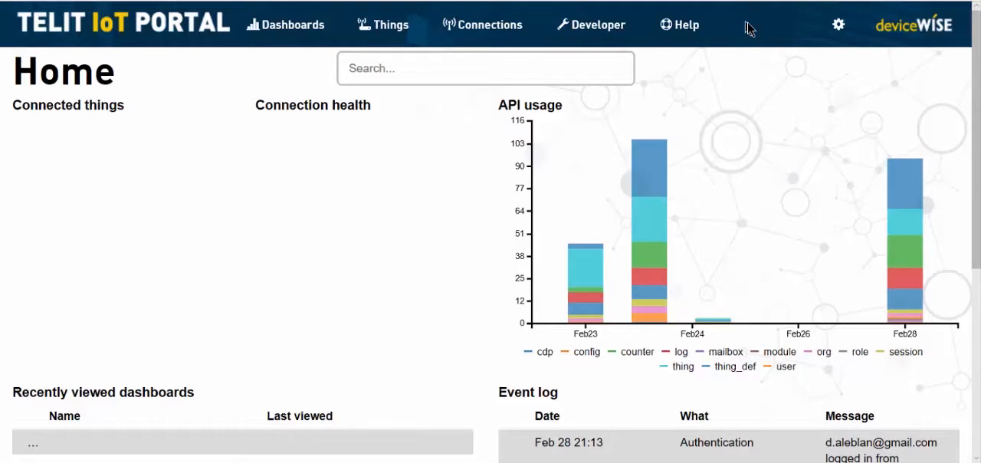
mouse_move(747, 27)
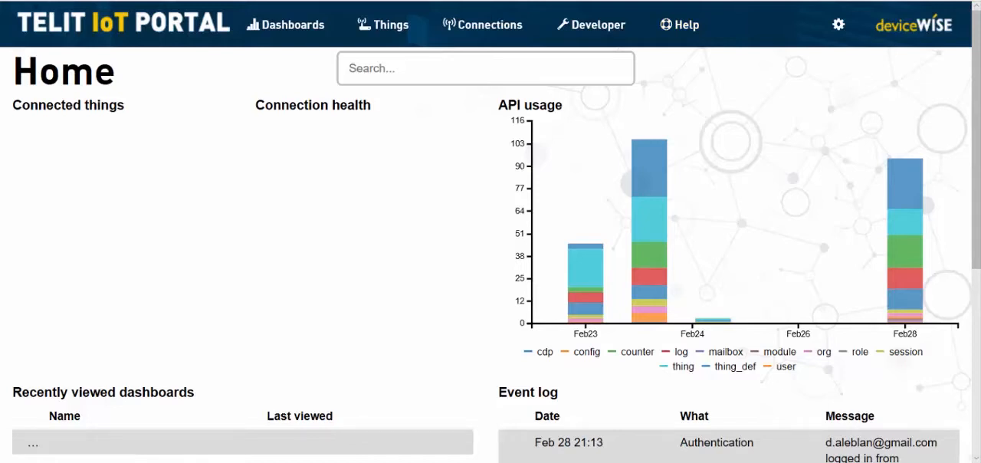
mouse_move(597, 25)
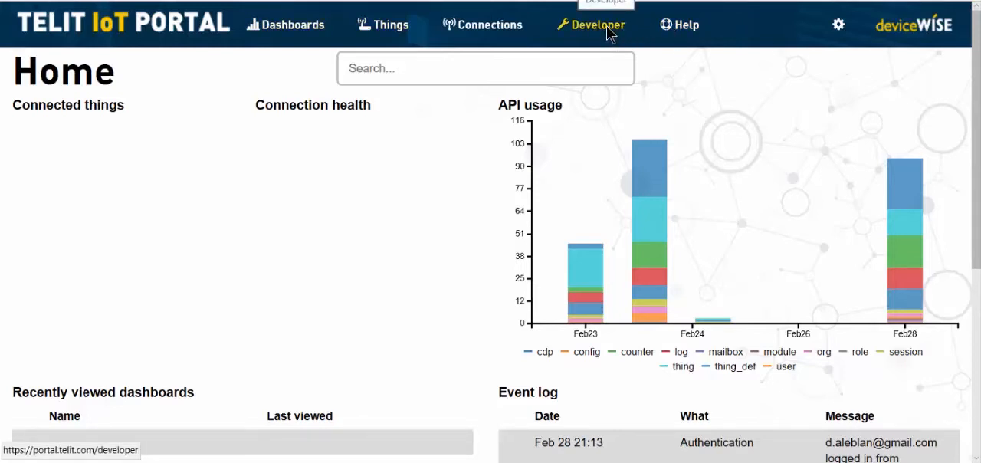
- Go to the Developer area's Thing definitions list, showing only the default definition
left_click(598, 24)
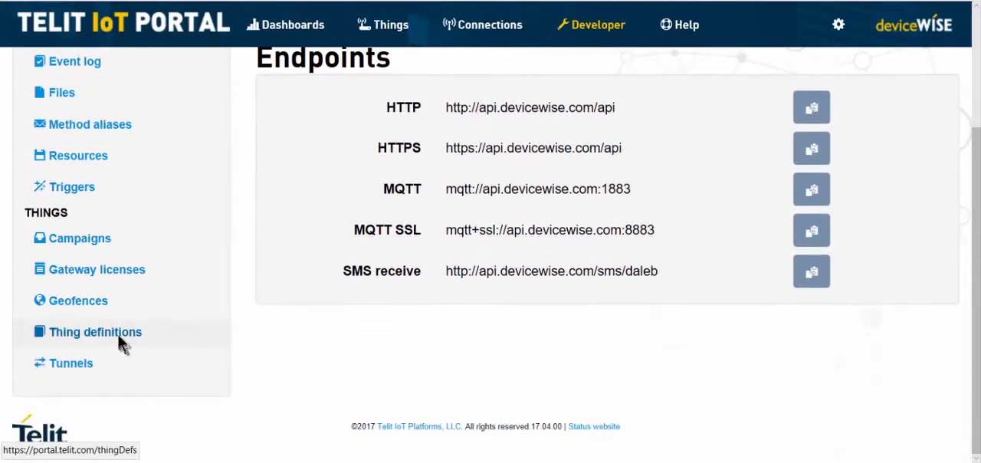
left_click(96, 333)
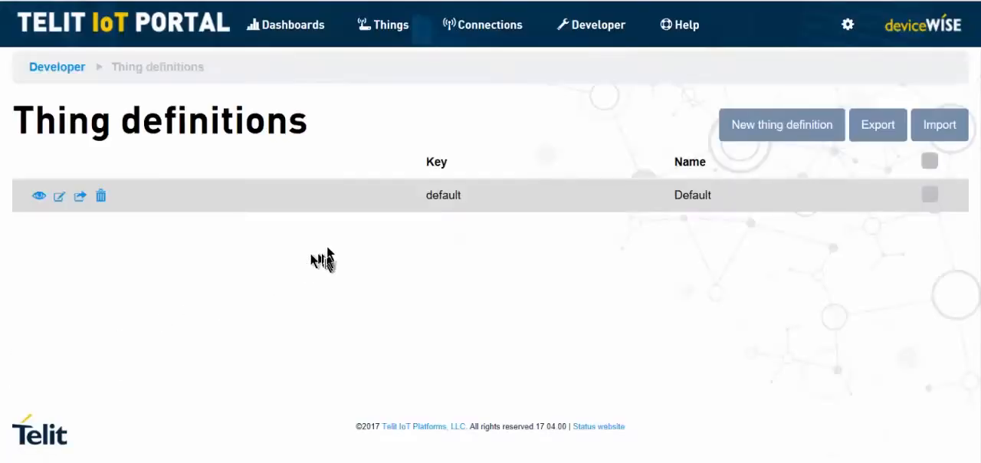
mouse_move(458, 195)
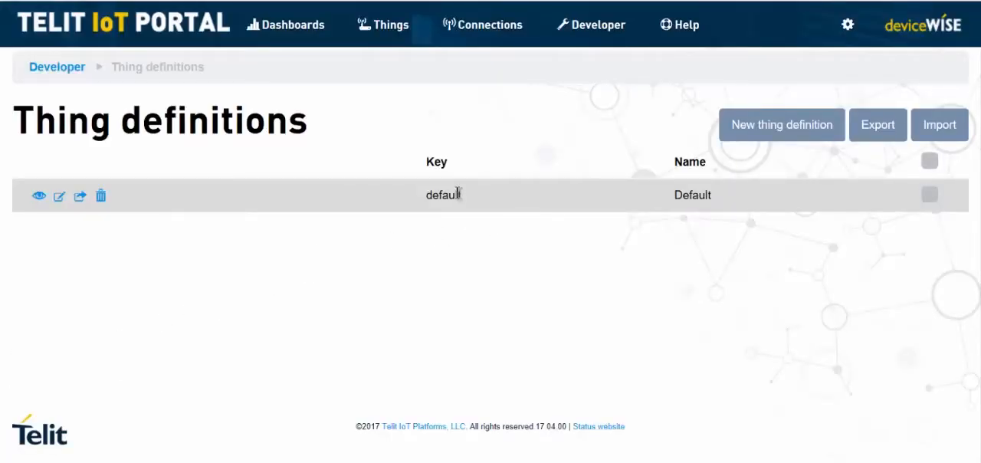
mouse_move(454, 198)
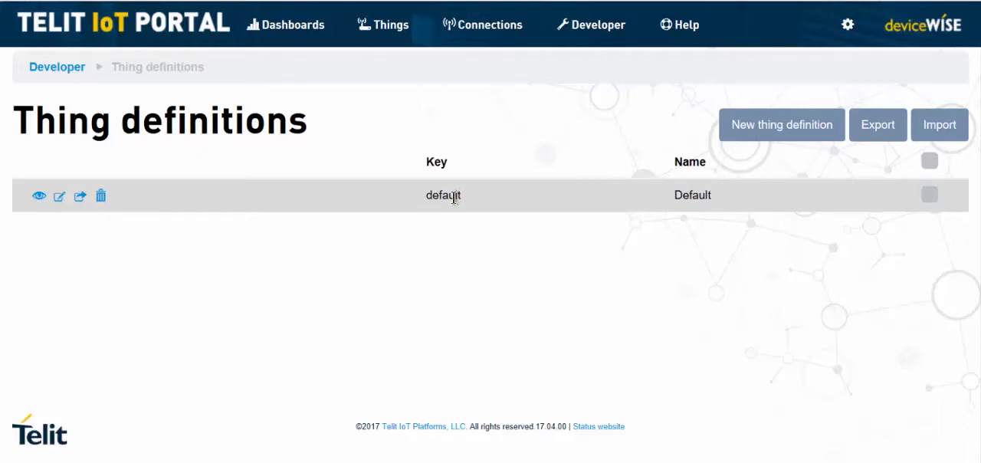
mouse_move(500, 212)
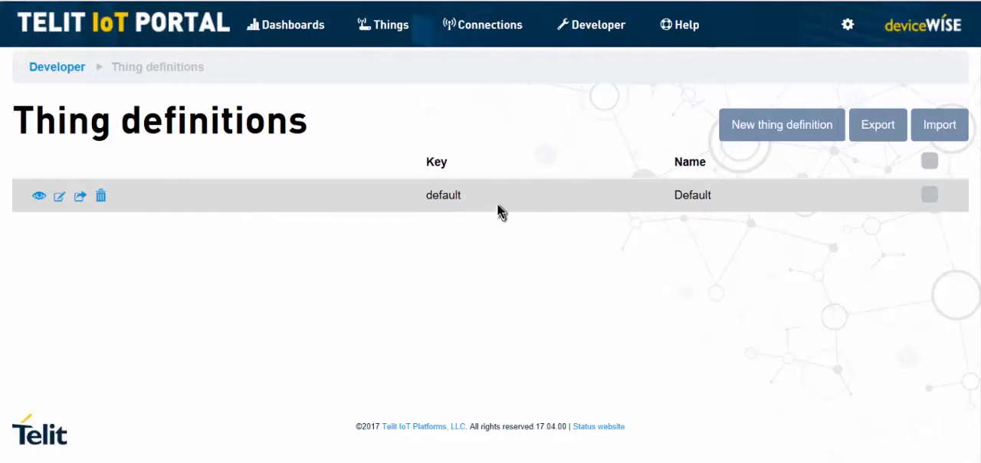
mouse_move(474, 202)
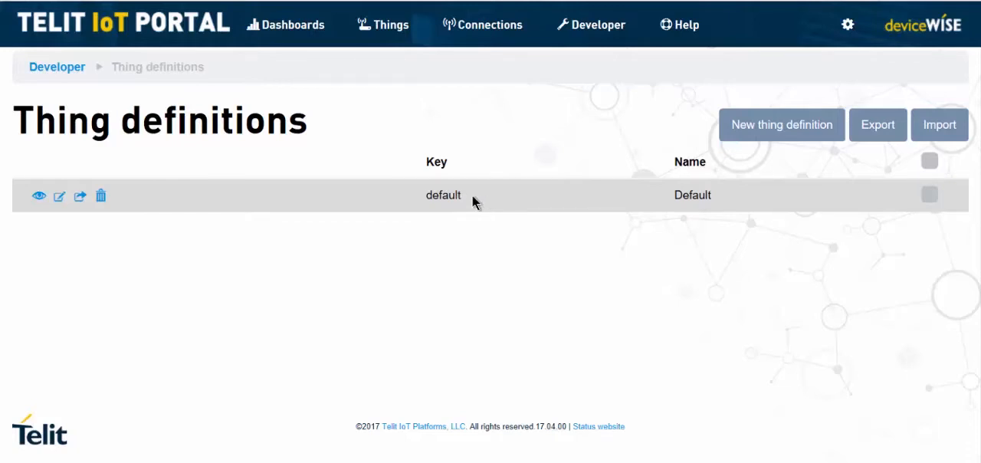
mouse_move(782, 124)
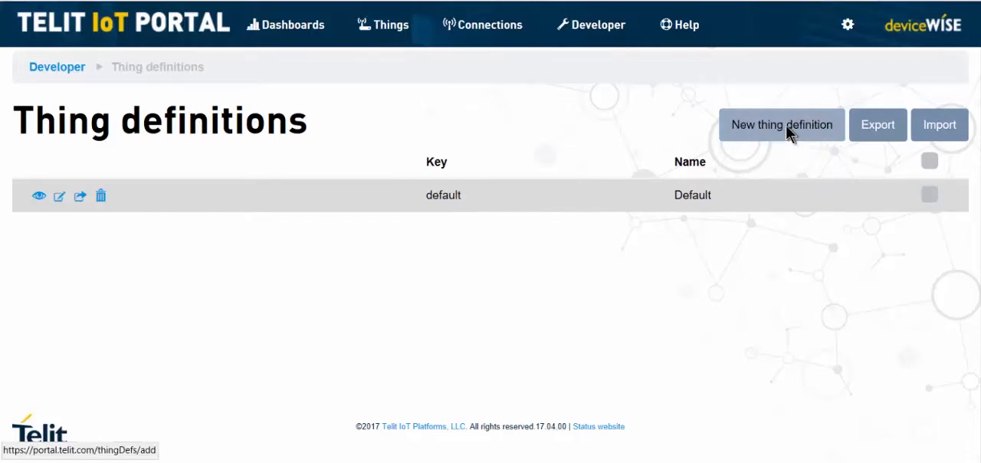
- Start a new thing definition with key My_ThingDef and name My Thing Def
left_click(782, 124)
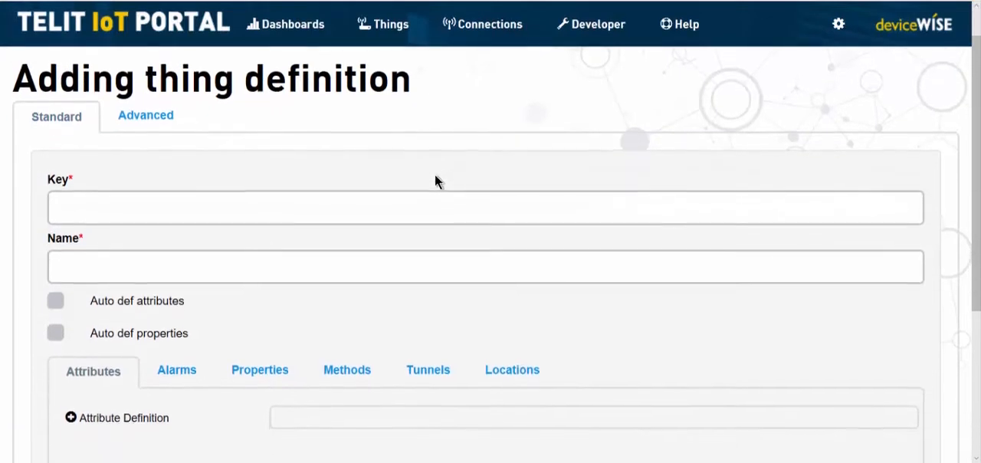
left_click(484, 207)
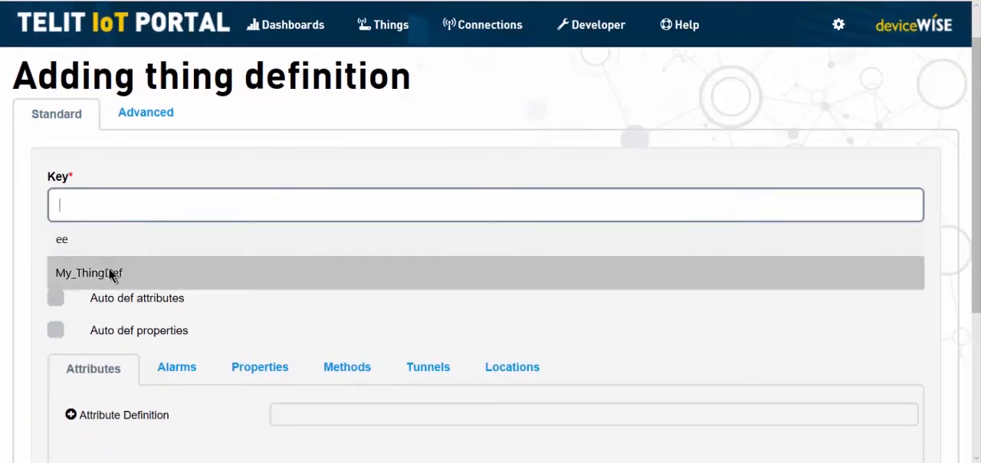
left_click(88, 271)
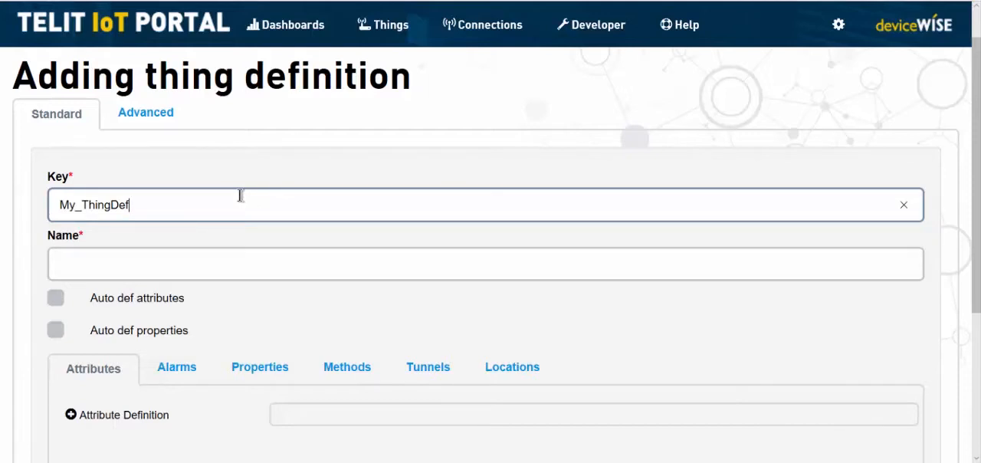
left_click(485, 264)
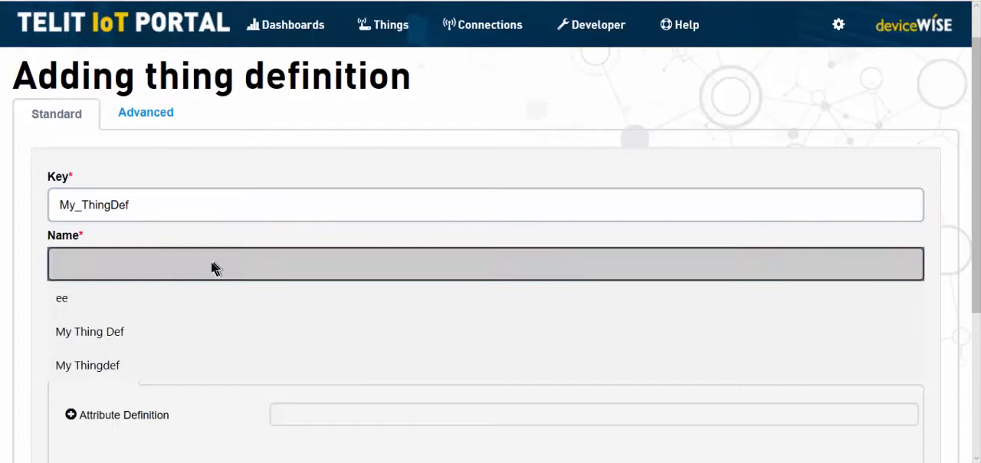
left_click(89, 331)
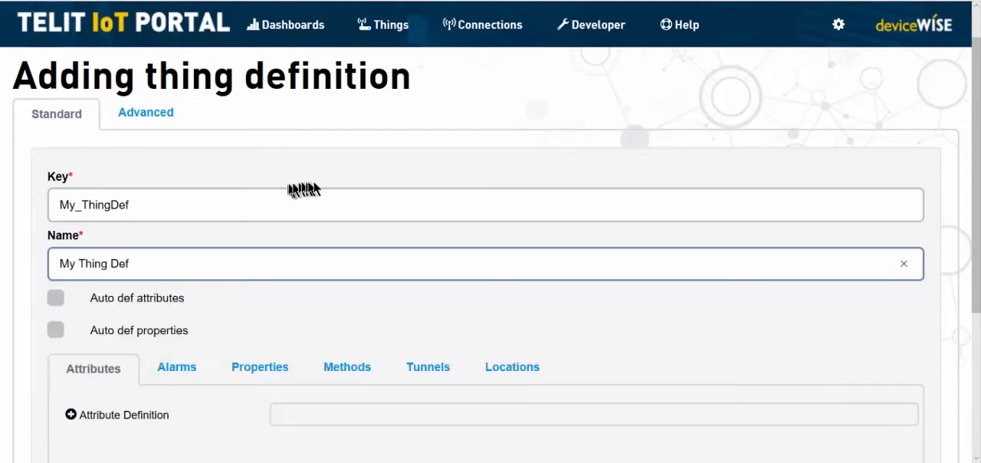
mouse_move(320, 190)
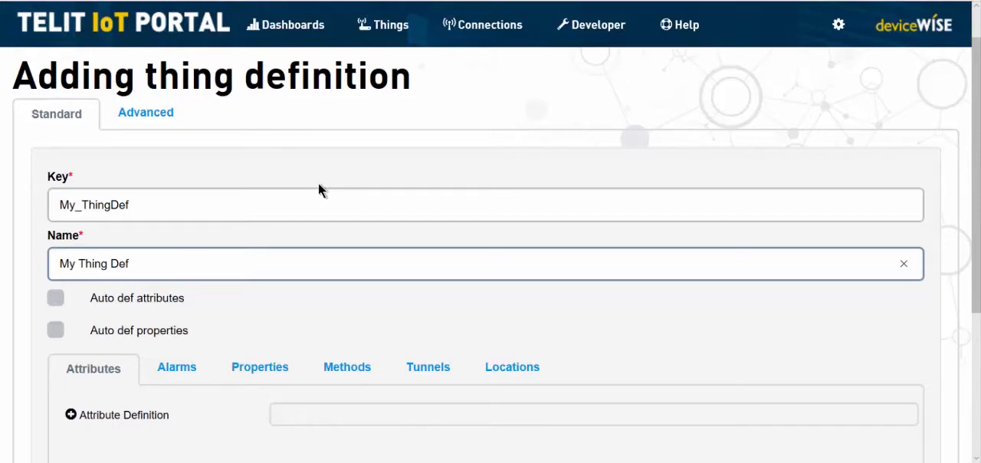
mouse_move(60, 322)
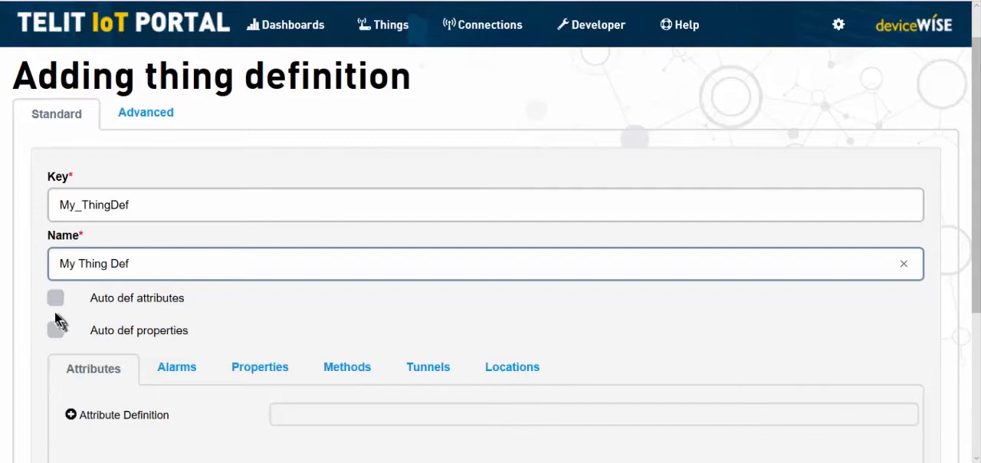
- Enable Auto def attributes and Auto def properties on the new definition
left_click(55, 298)
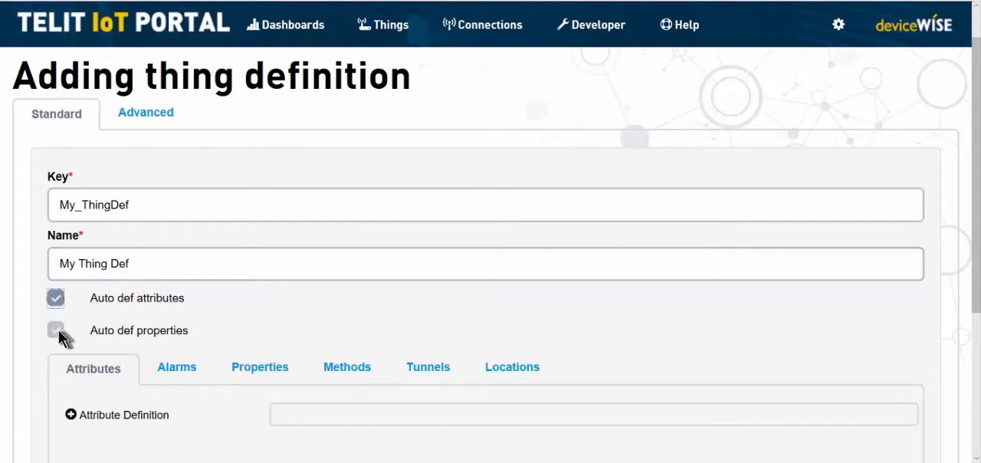
left_click(55, 330)
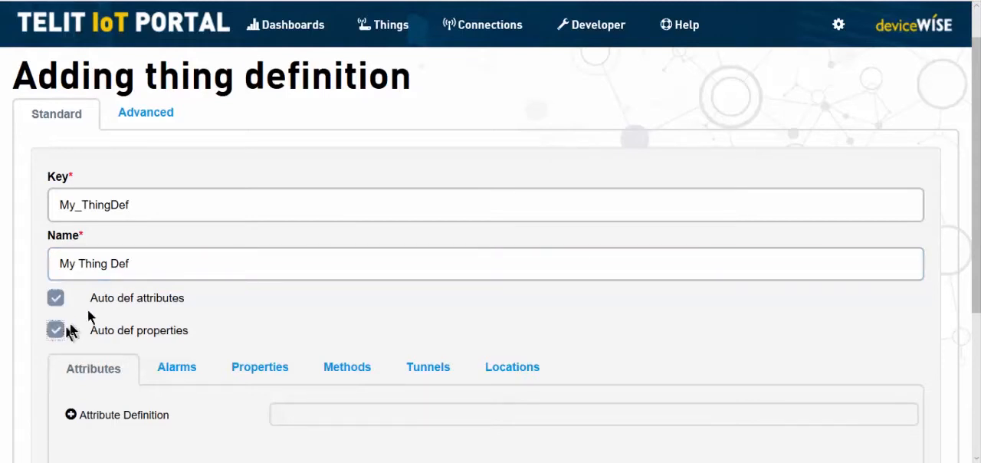
mouse_move(463, 190)
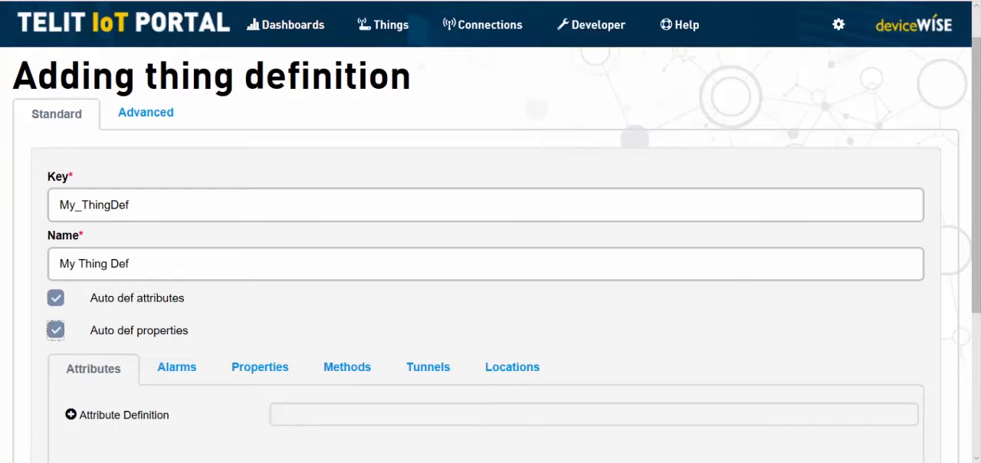
scroll("down", 3)
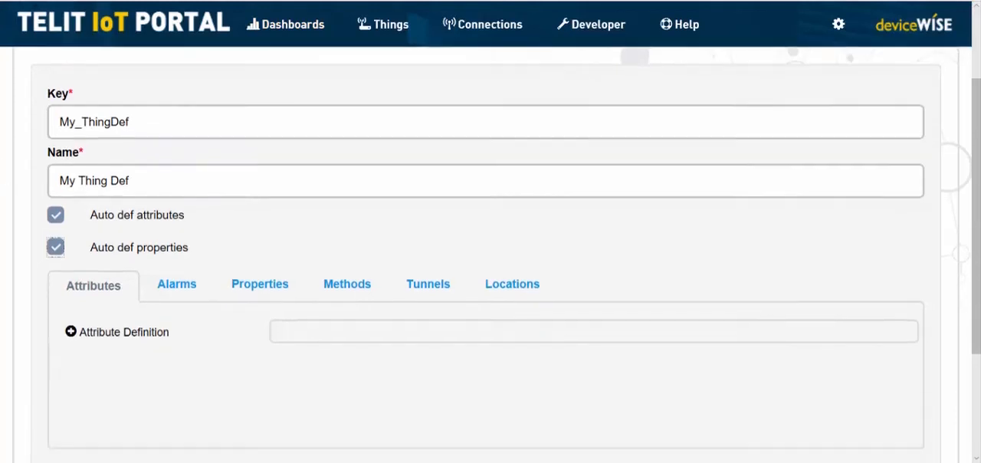
scroll("down", 3)
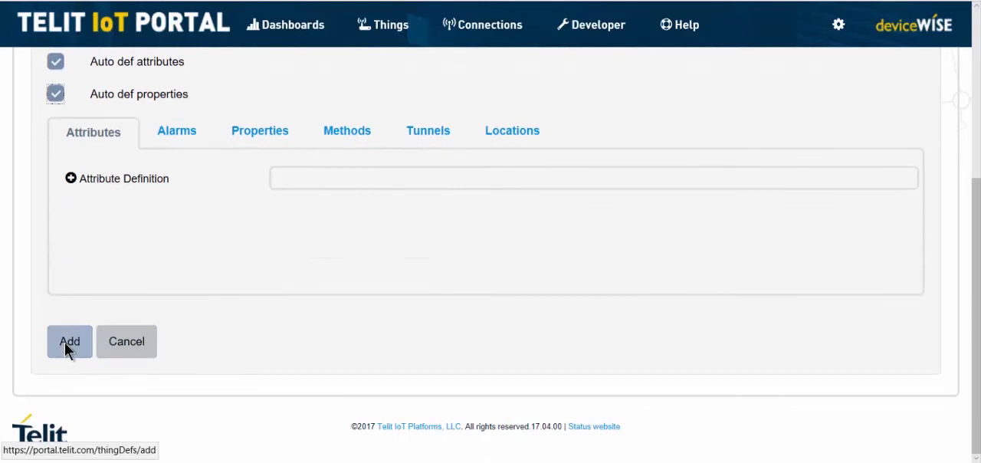
- Add the My Thing Def definition, landing on its Presentation editing page
left_click(69, 341)
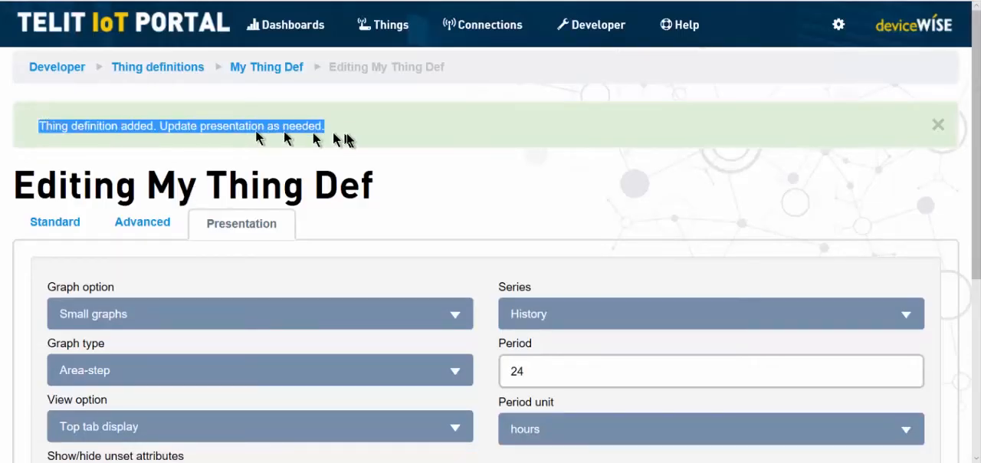
mouse_move(362, 141)
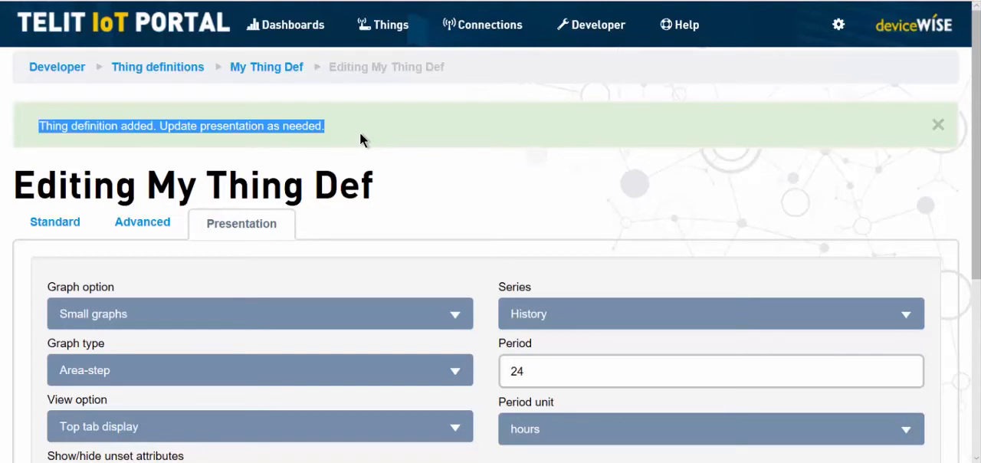
mouse_move(375, 147)
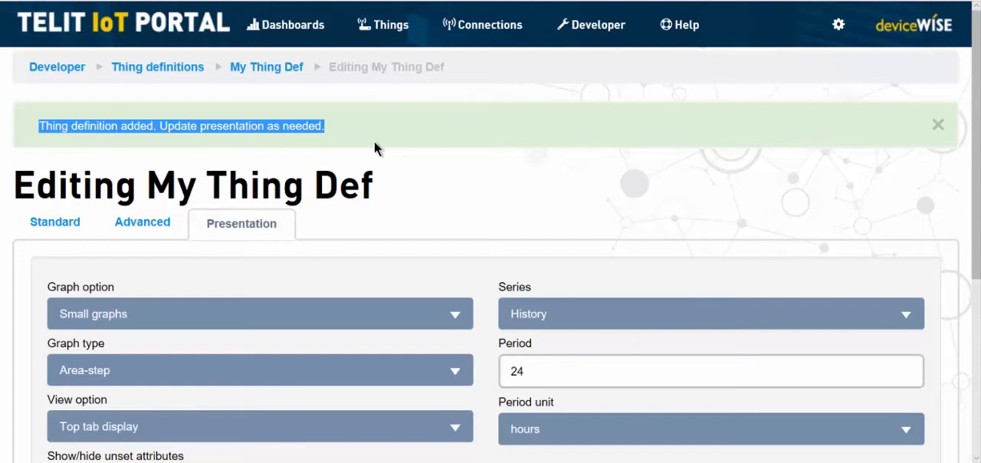
mouse_move(371, 143)
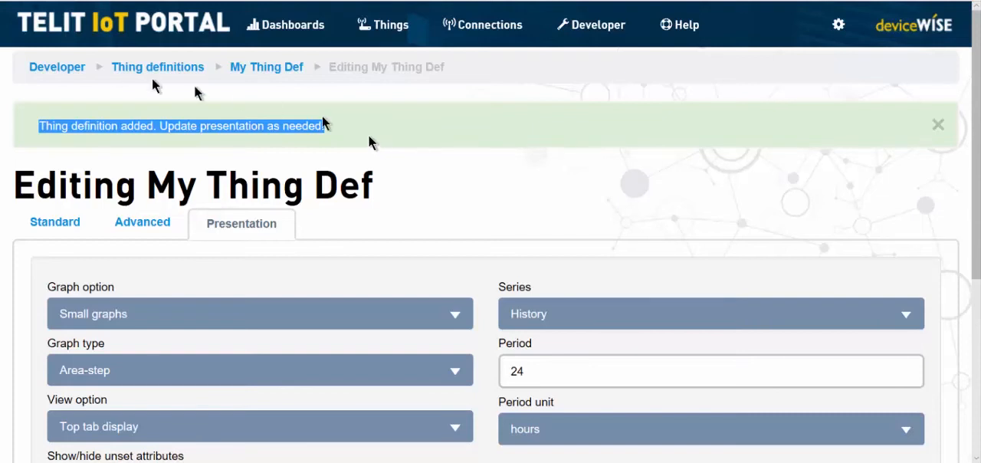
mouse_move(242, 224)
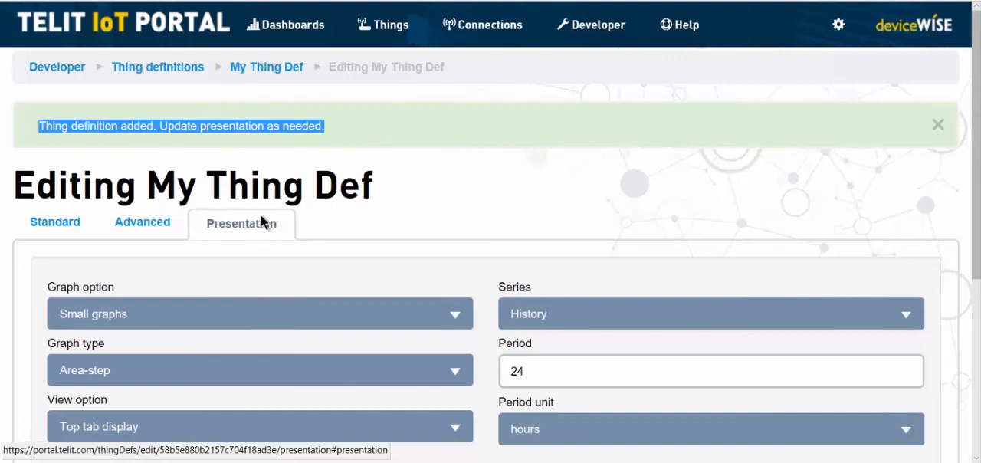
- Scroll down the Presentation settings to review the attribute, alarm and property display options
scroll("down", 3)
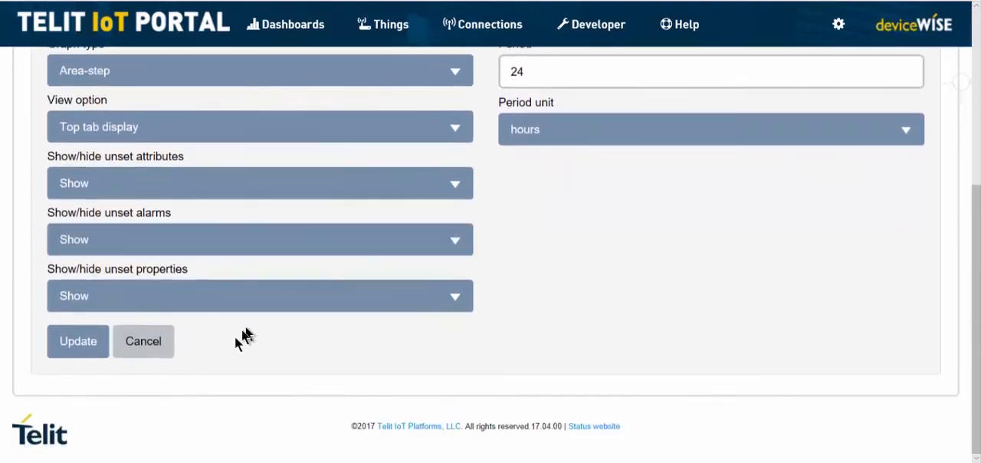
mouse_move(445, 272)
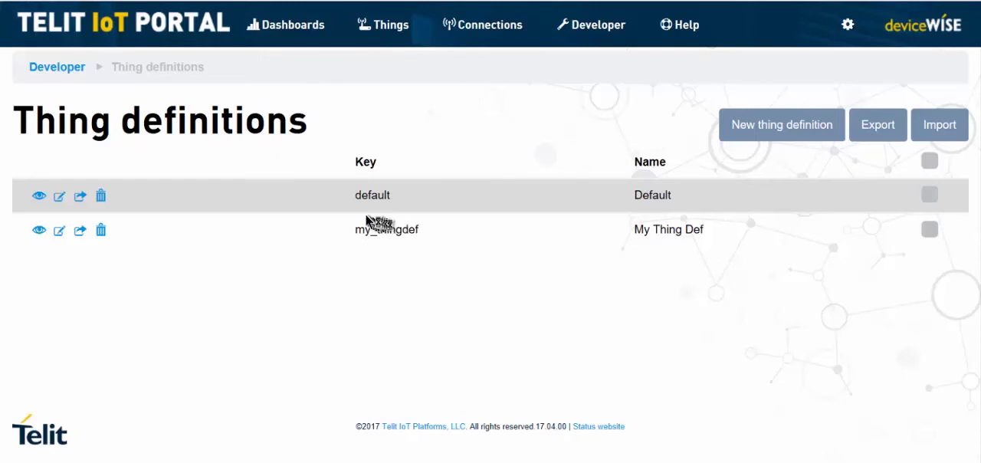
mouse_move(355, 221)
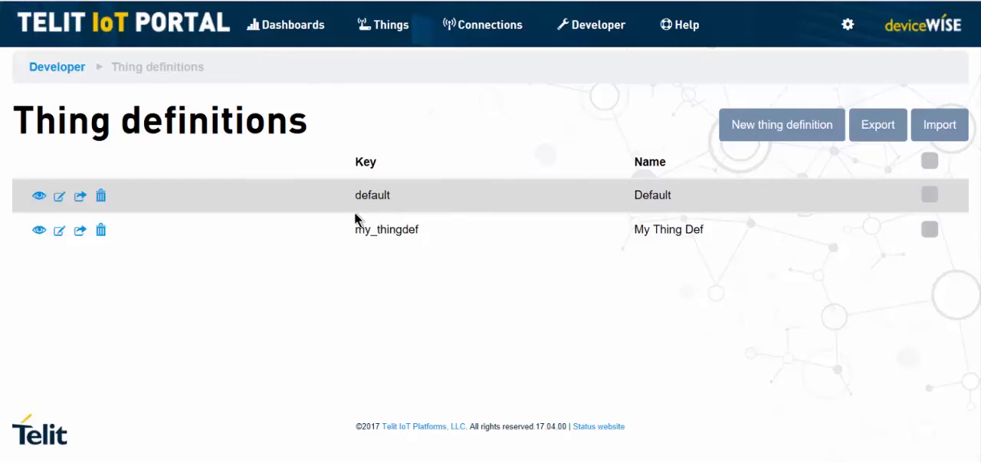